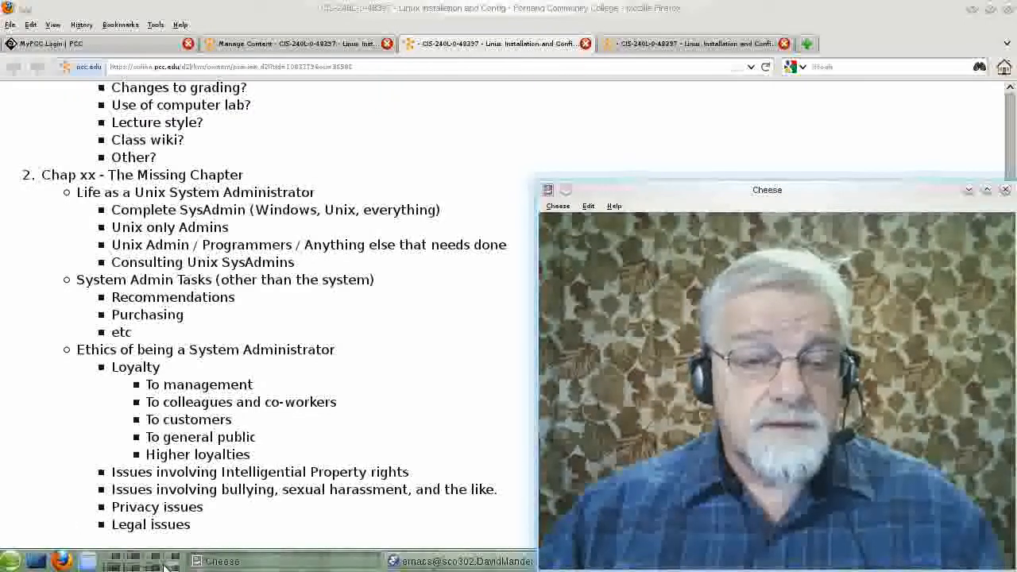
mouse_move(652, 346)
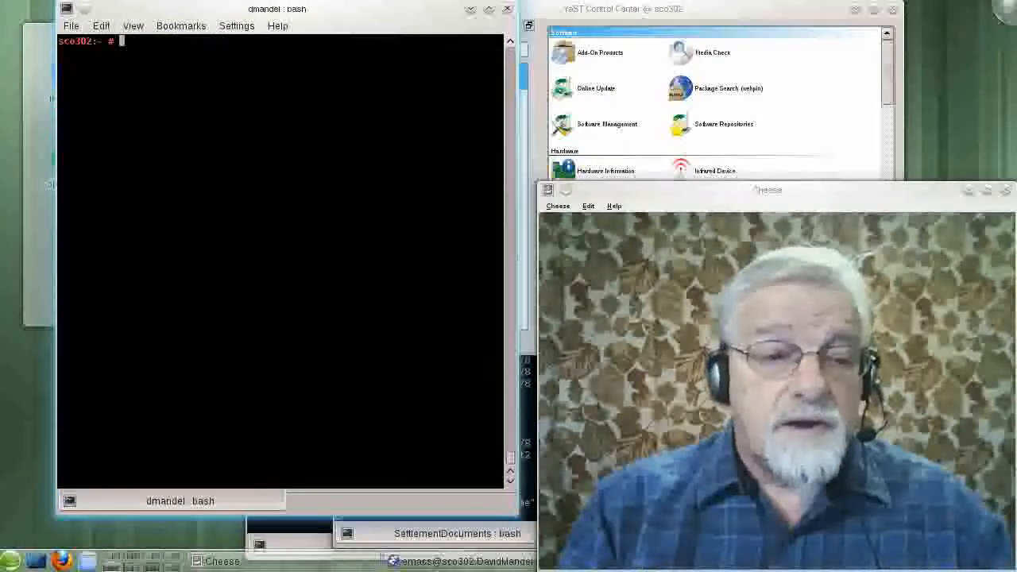
Change the root shell into /var/spool and list its directories (mail, postfix, cron, cups).
type("cd /var")
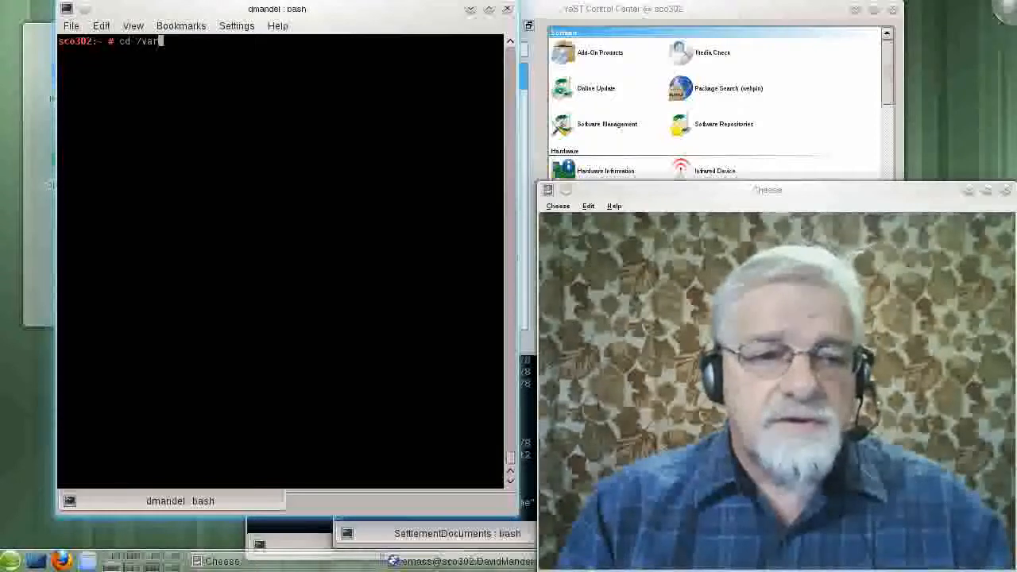
type("/spool")
type("ls")
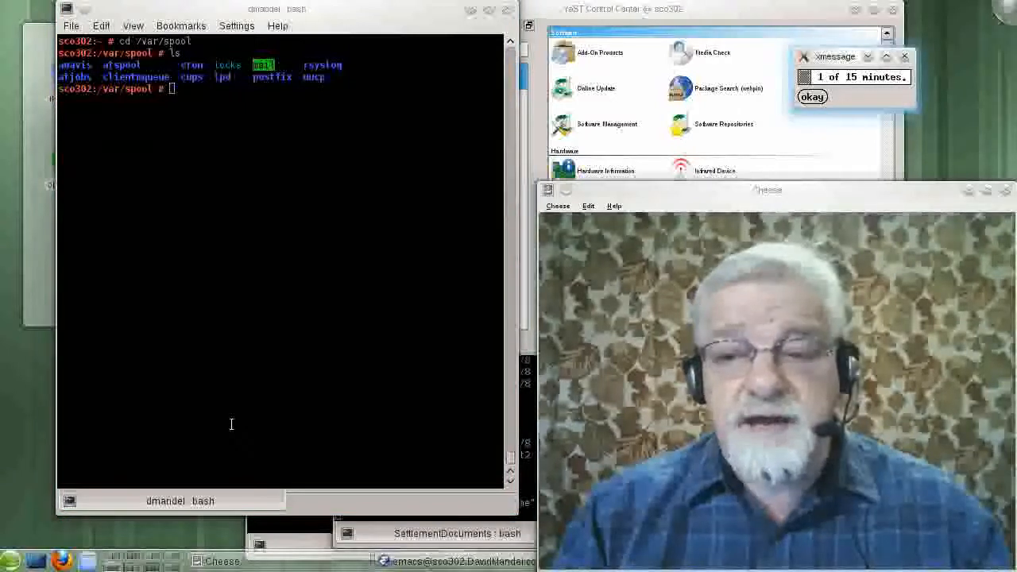
left_click(812, 97)
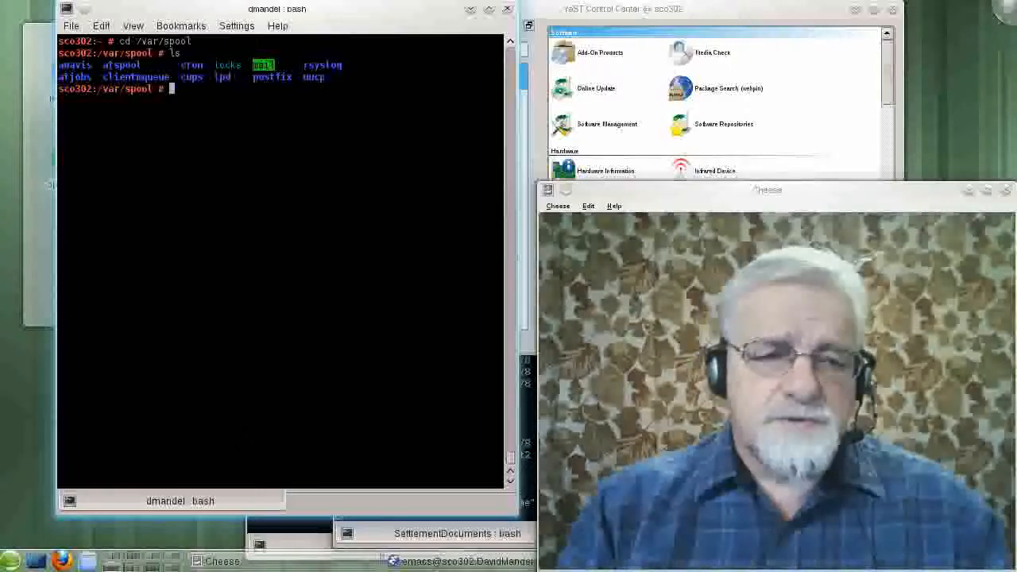
Change into /var/spool/mail and list it, showing no mail files, dismissing timer reminders.
type("cd mail")
type("ls")
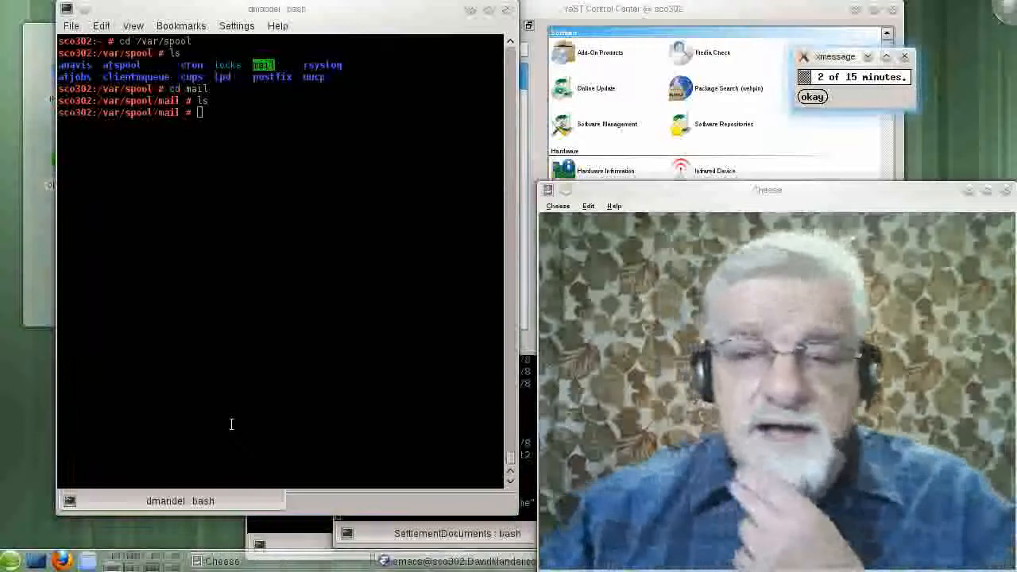
left_click(814, 97)
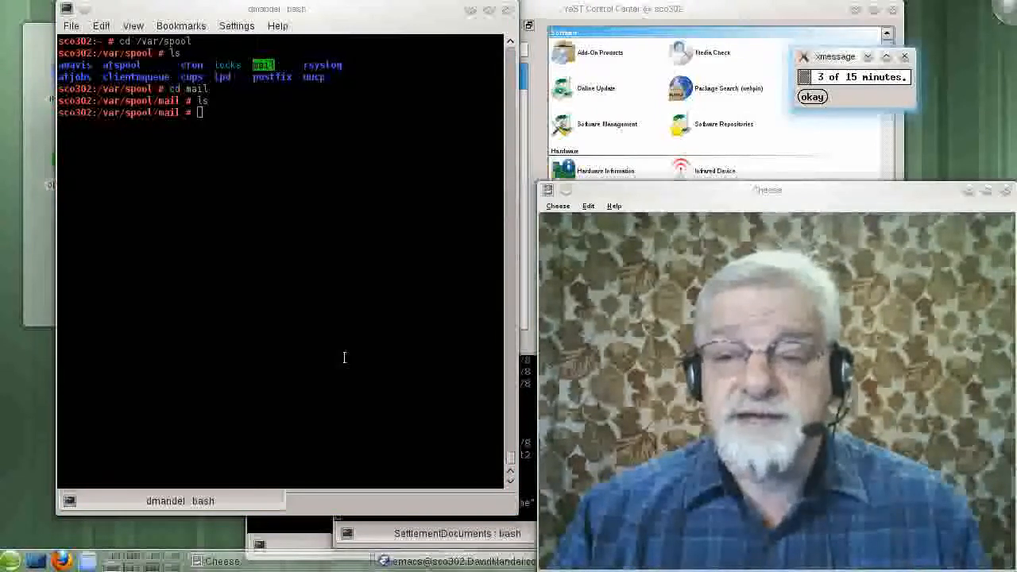
left_click(813, 97)
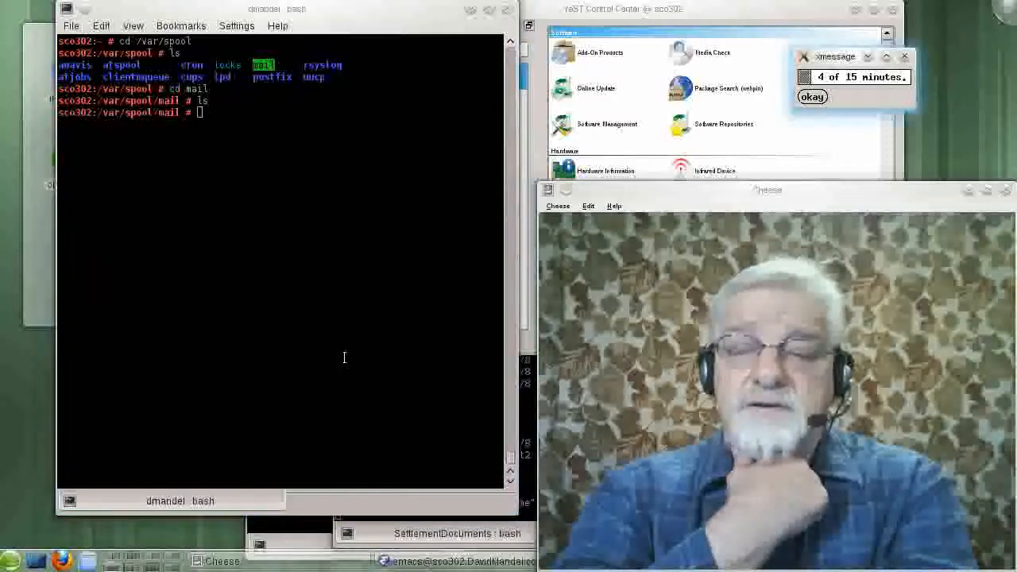
left_click(833, 97)
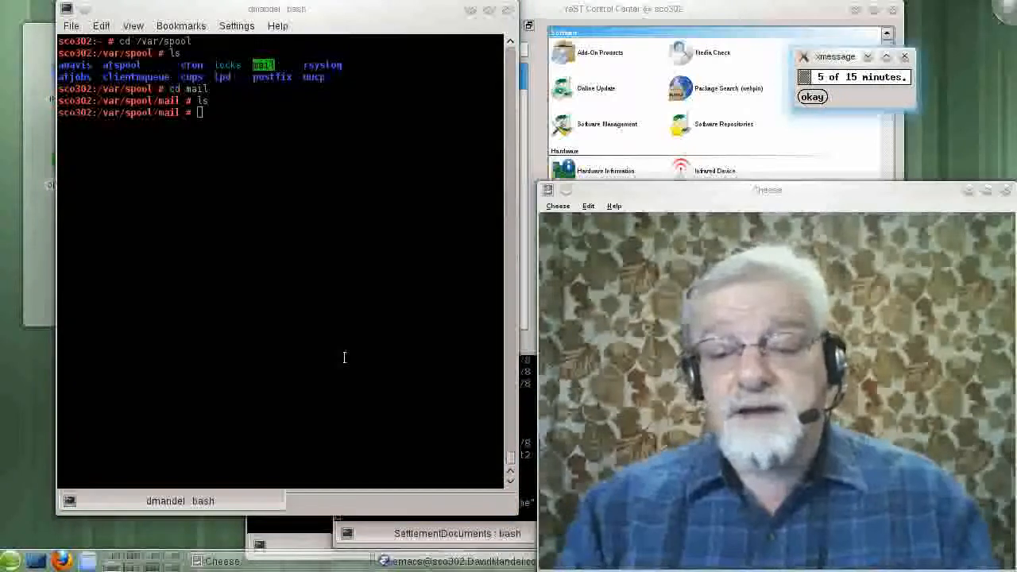
Dismiss the recurring elapsed-time reminders (5, 6, 7 of 15 minutes) while the demo continues.
left_click(813, 97)
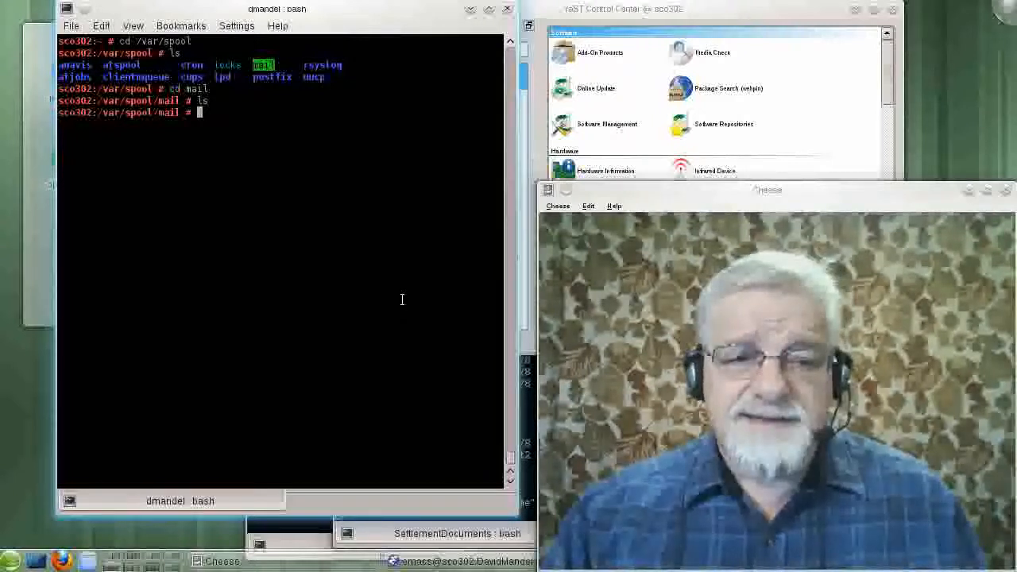
mouse_move(395, 299)
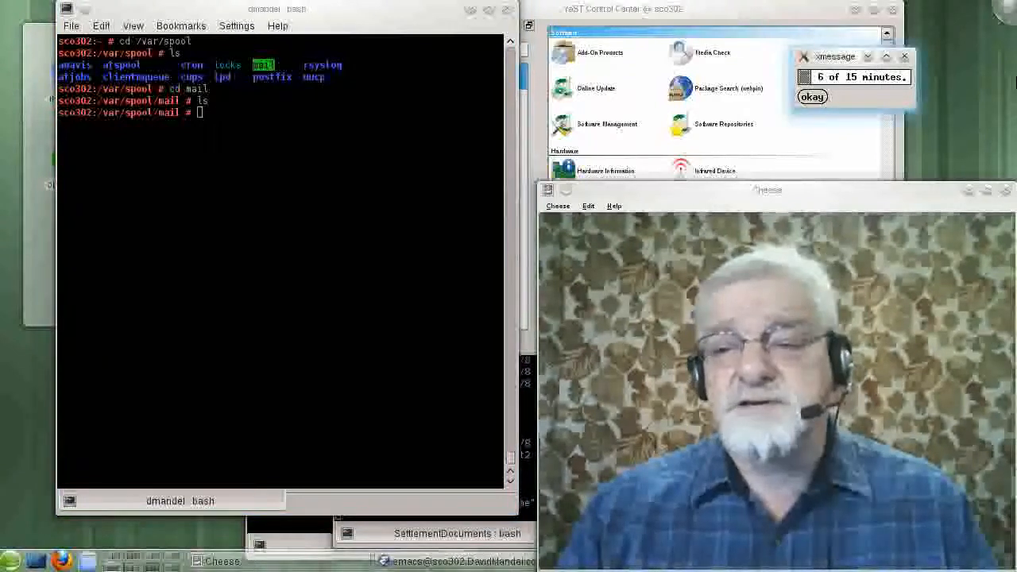
left_click(810, 97)
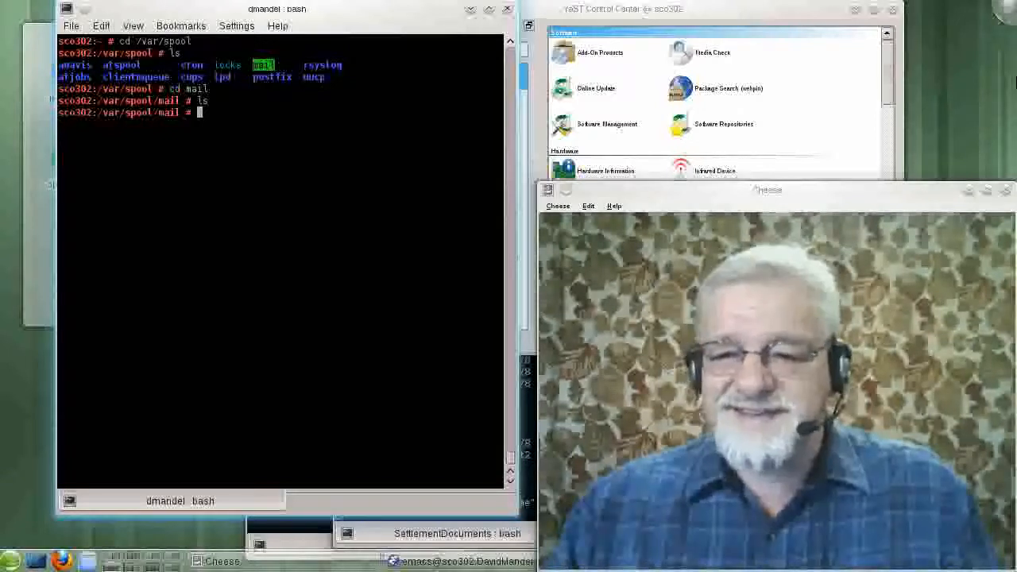
mouse_move(855, 173)
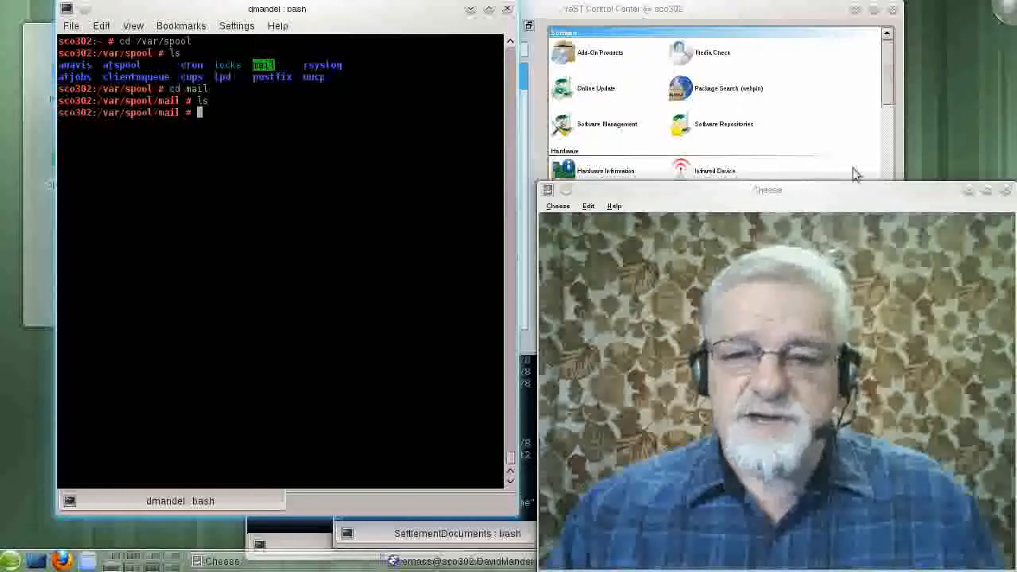
mouse_move(979, 140)
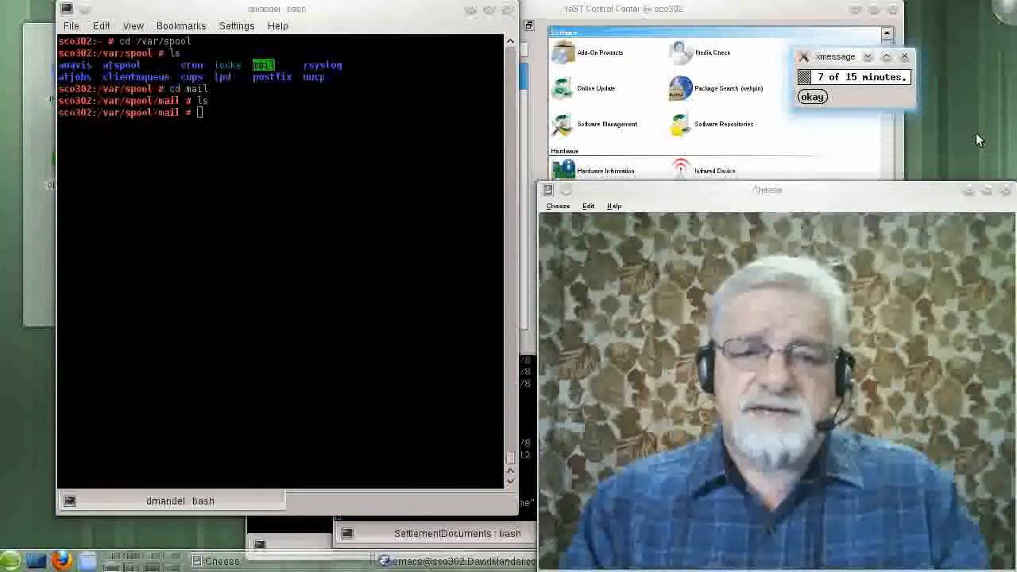
left_click(812, 97)
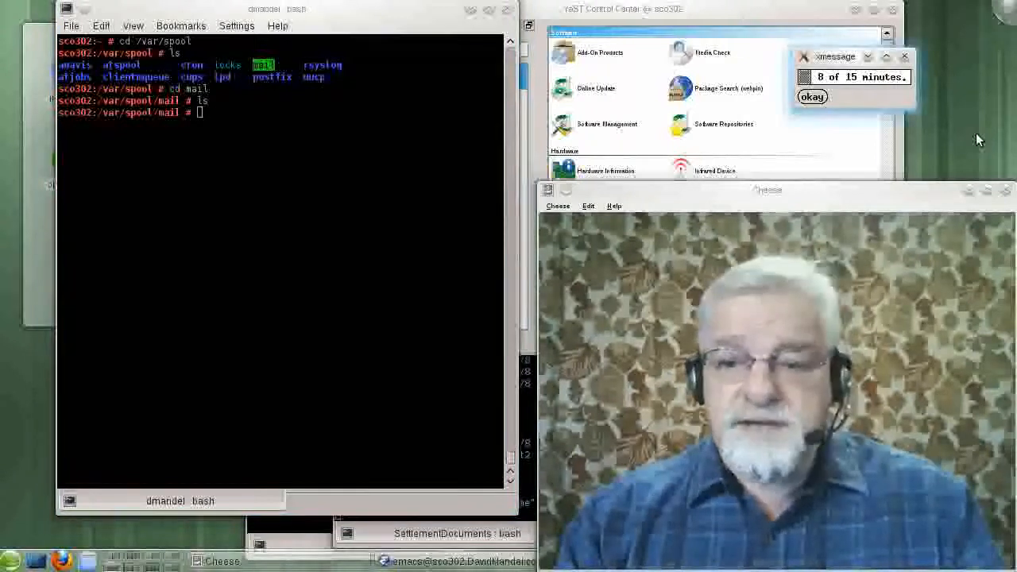
left_click(812, 97)
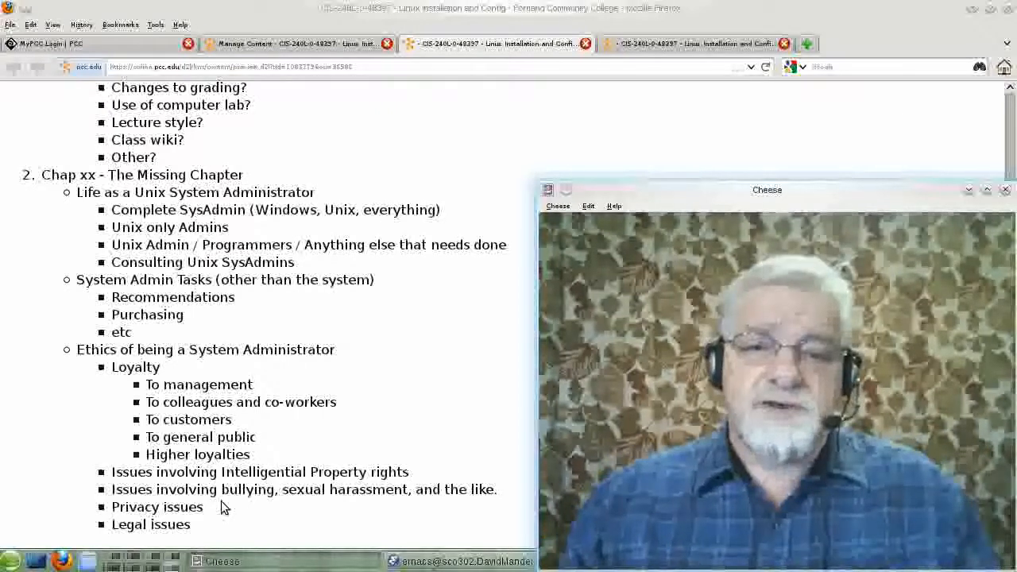
mouse_move(438, 473)
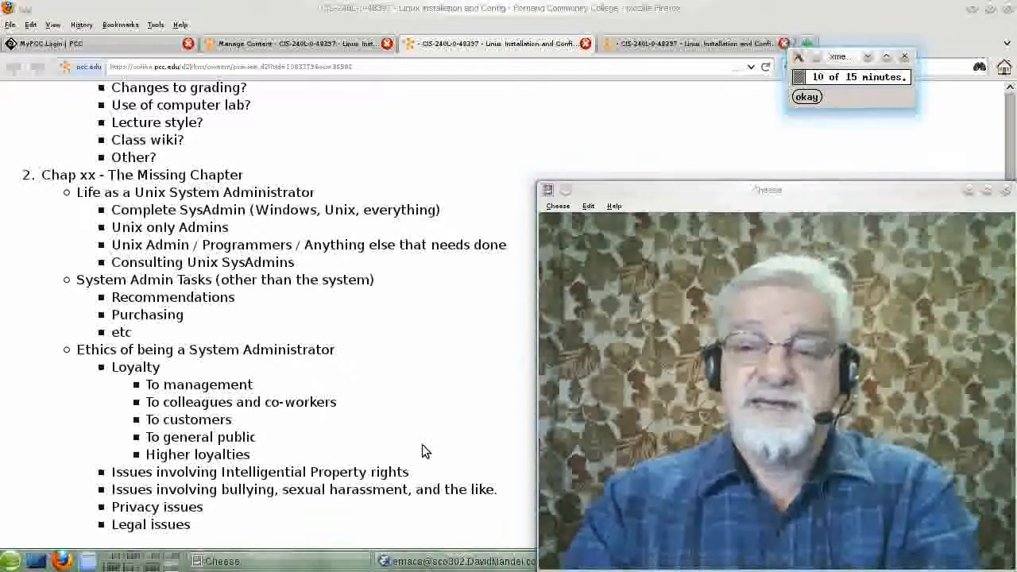
left_click(807, 97)
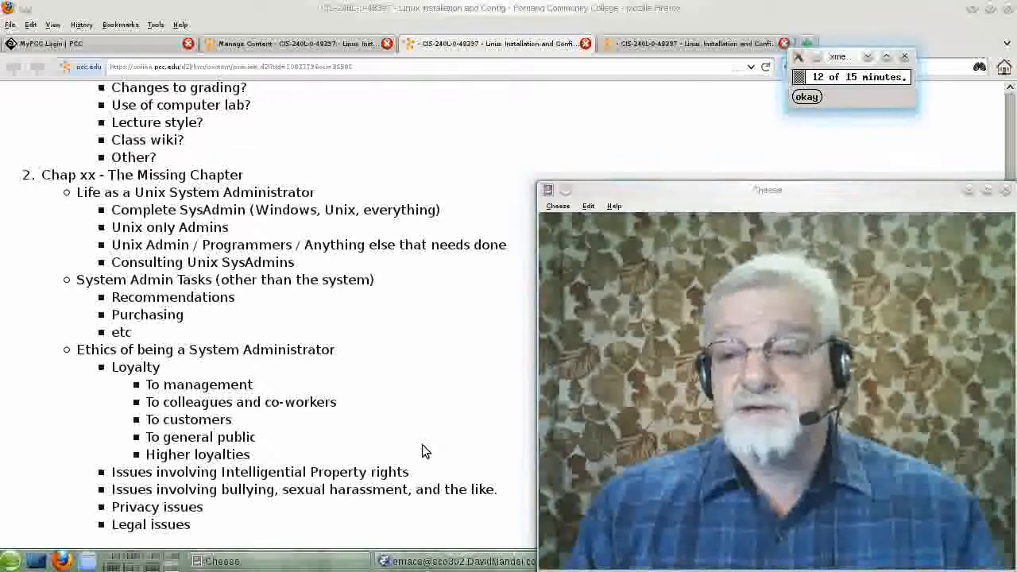
left_click(807, 97)
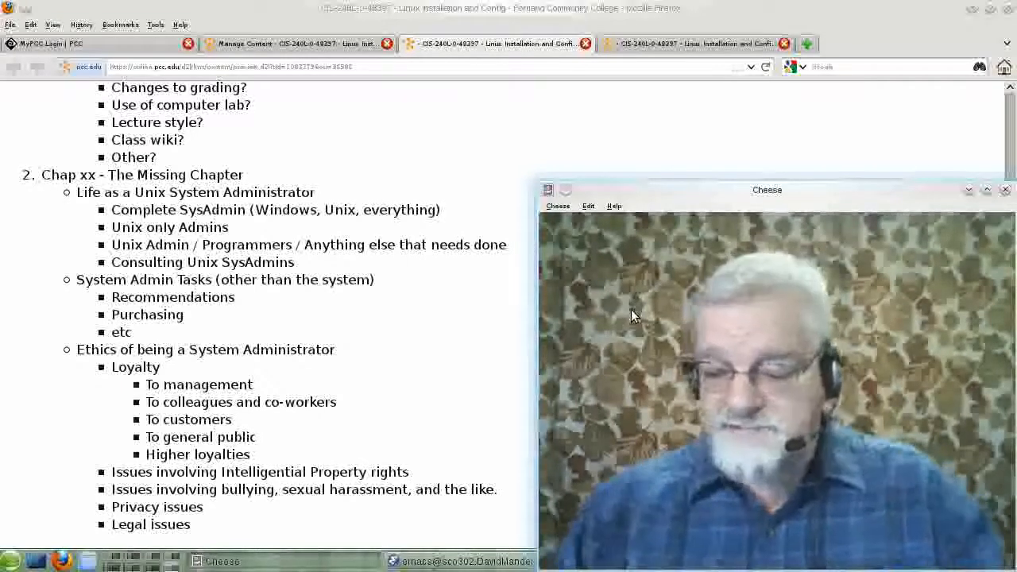
mouse_move(401, 261)
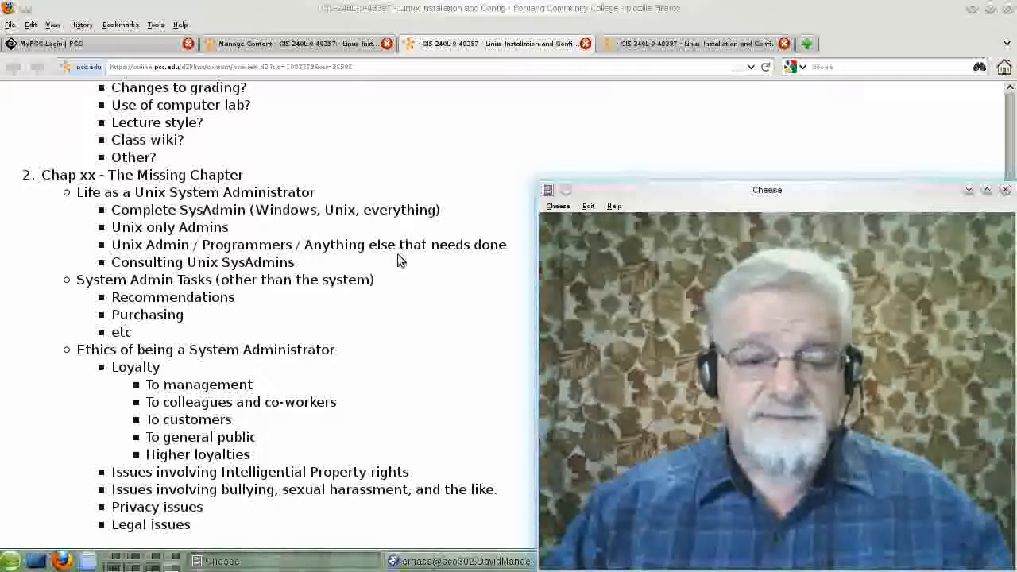
mouse_move(402, 298)
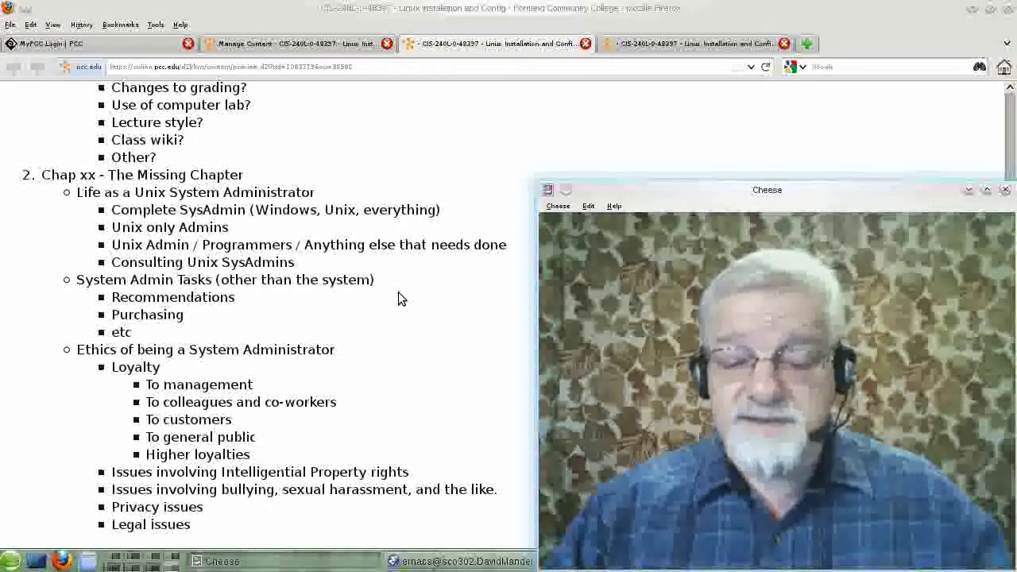